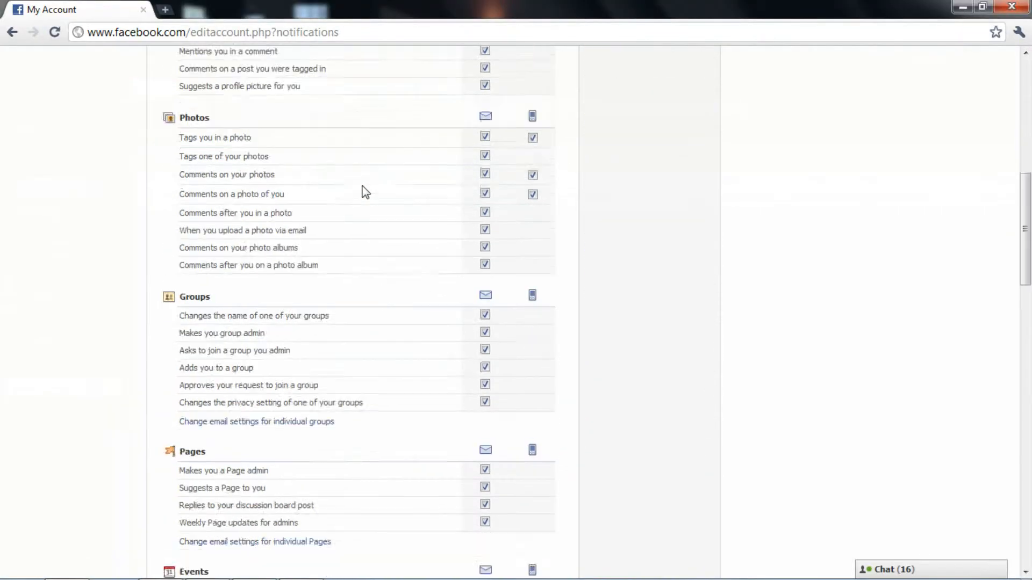
Step: Turn off email alerts for comments on your Wall stories in notification settings
scroll("down", 3)
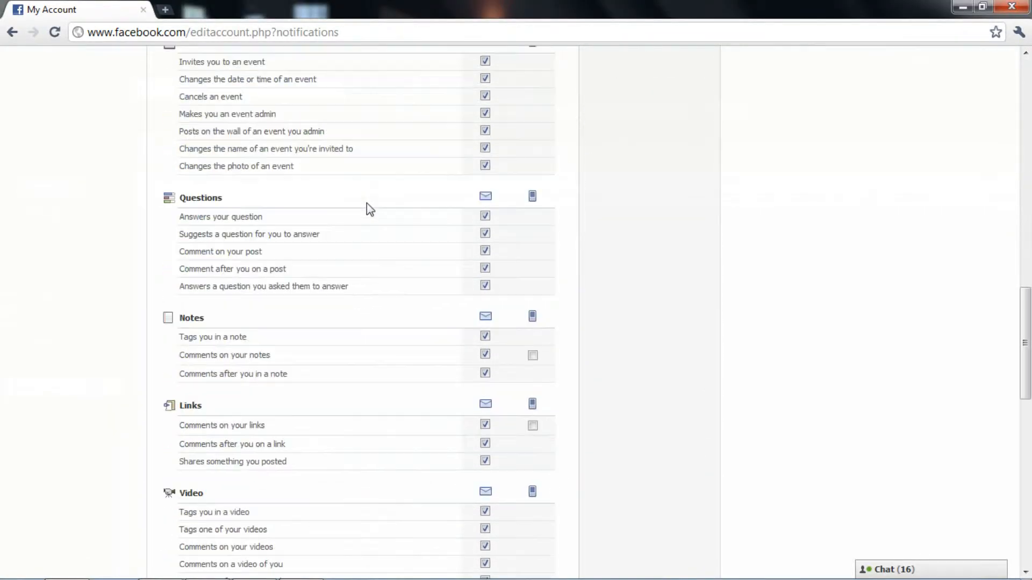
scroll("down", 3)
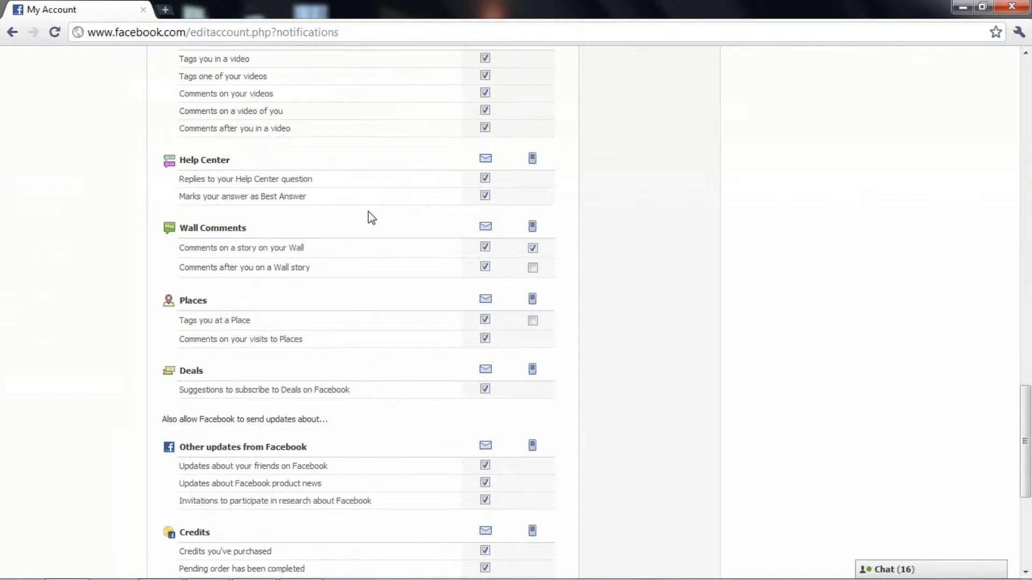
left_click(484, 247)
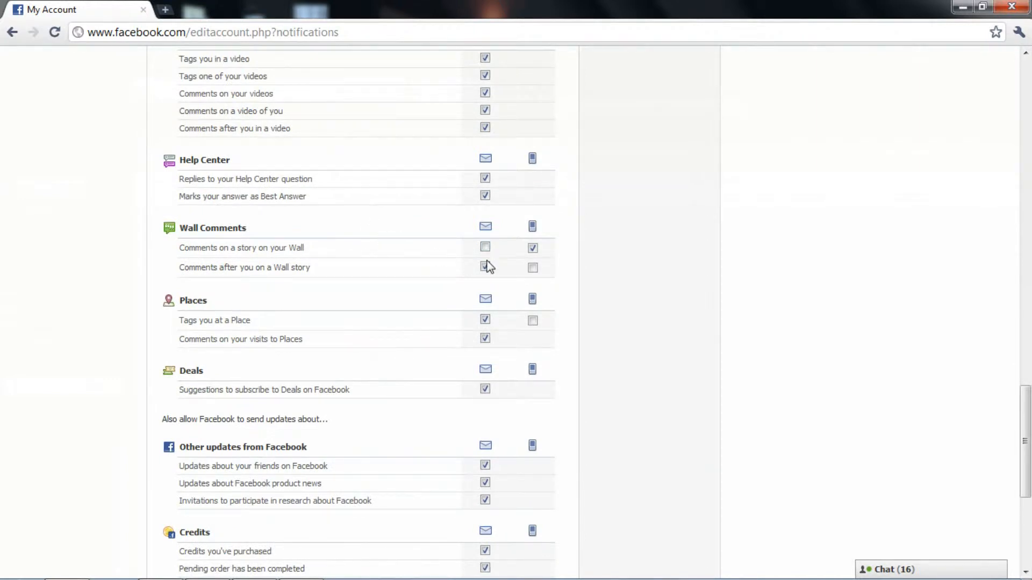
left_click(485, 268)
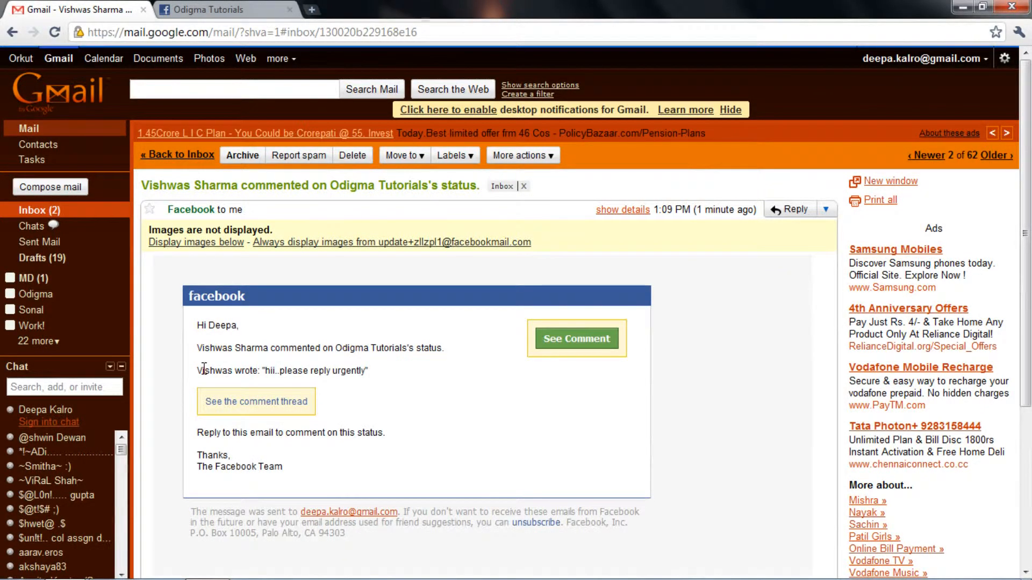
Step: Send a reply reading 'reply via email' to the Facebook comment notification
left_click(790, 210)
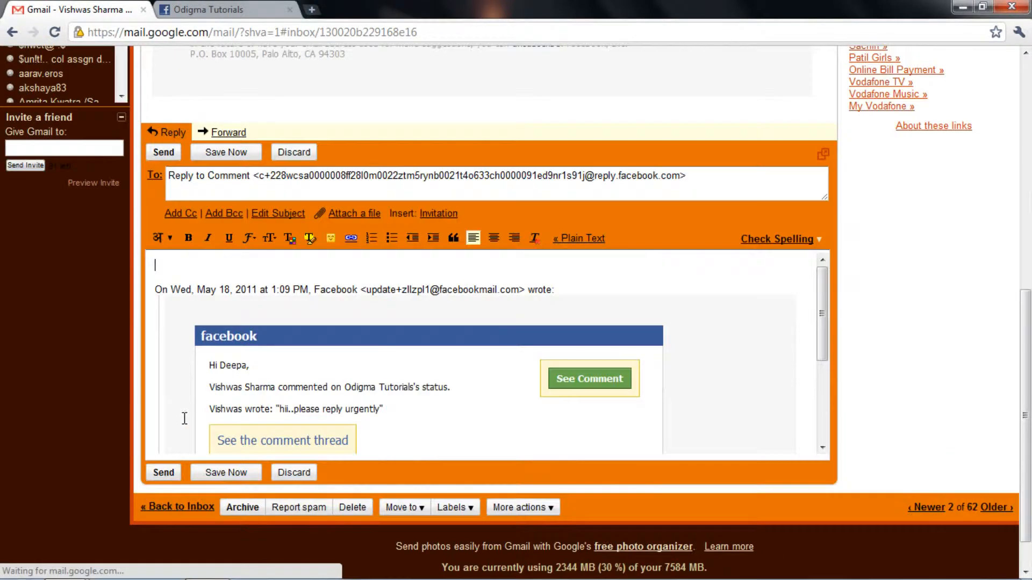
type("reply via email")
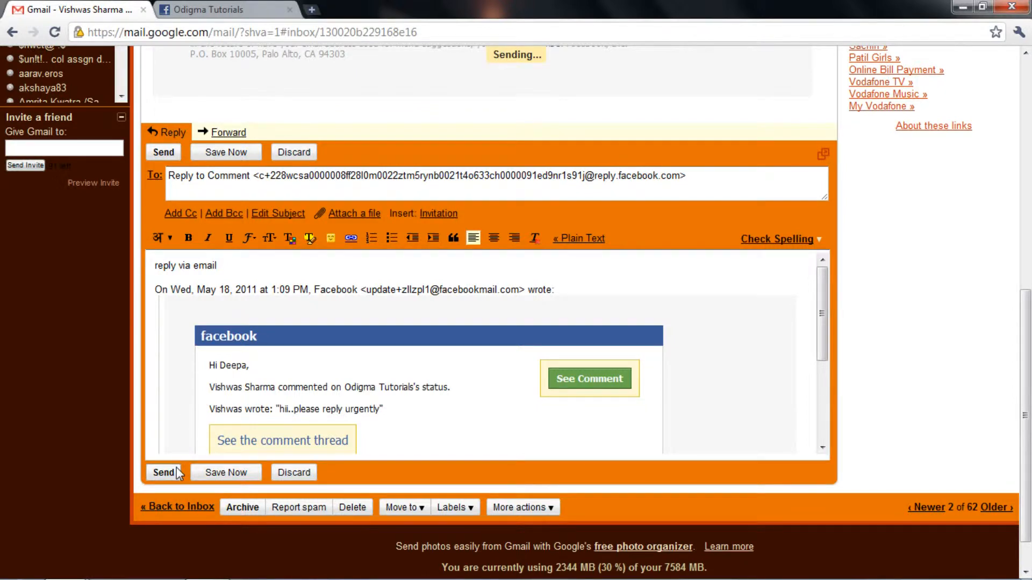
left_click(163, 473)
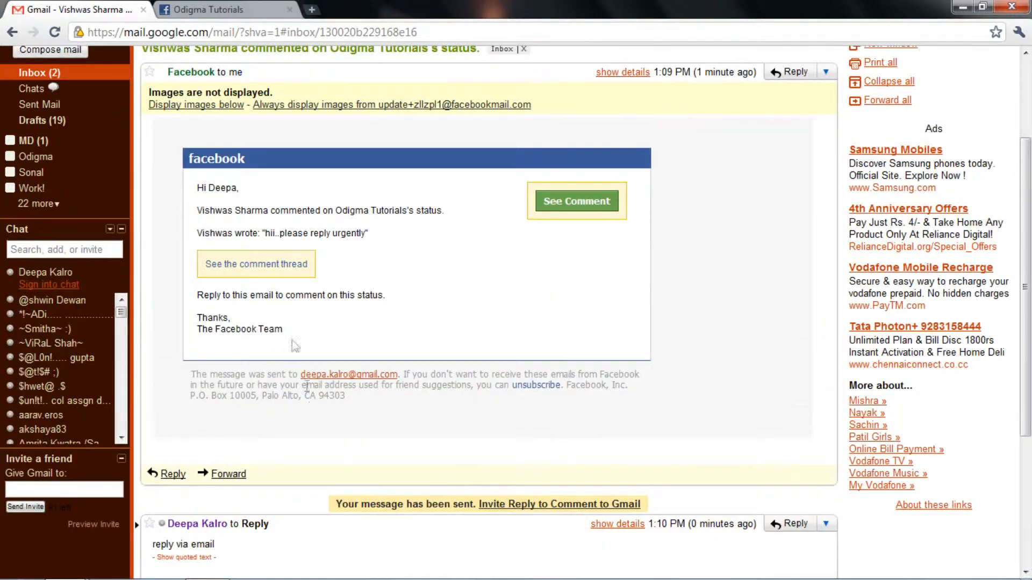
Step: Return to the Odigma Tutorials page and reload it to show the emailed reply
left_click(211, 10)
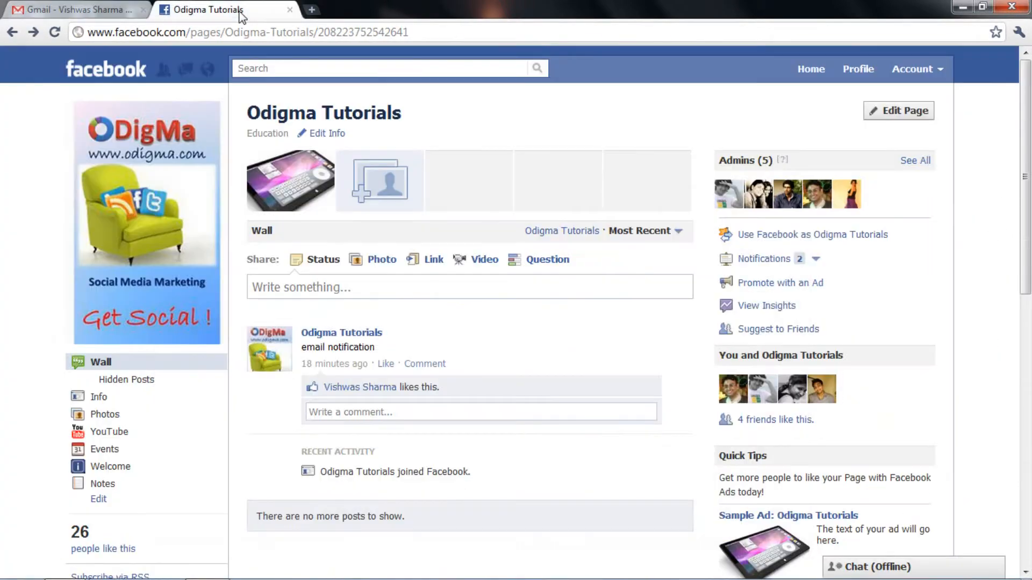
left_click(54, 31)
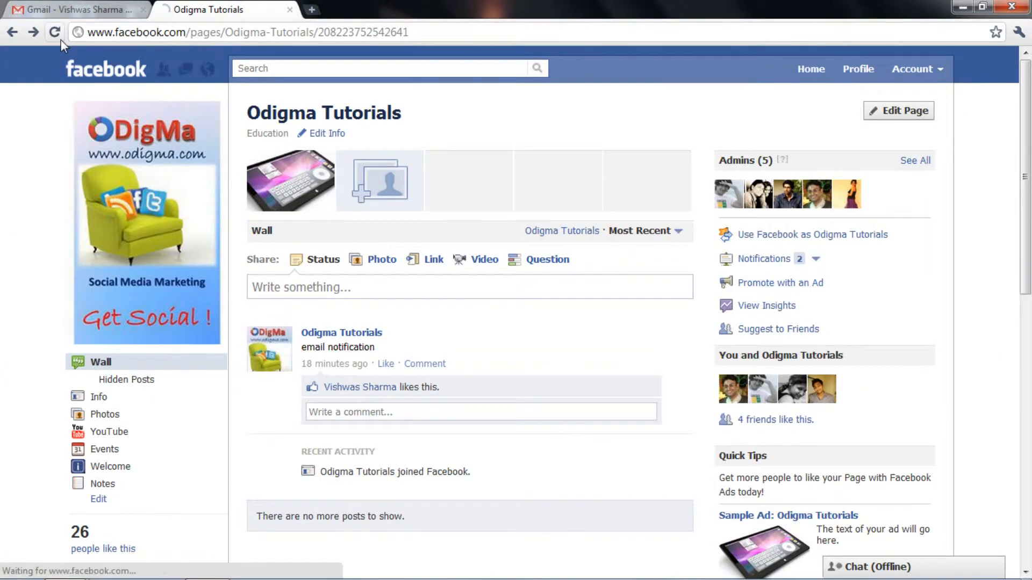
left_click(54, 32)
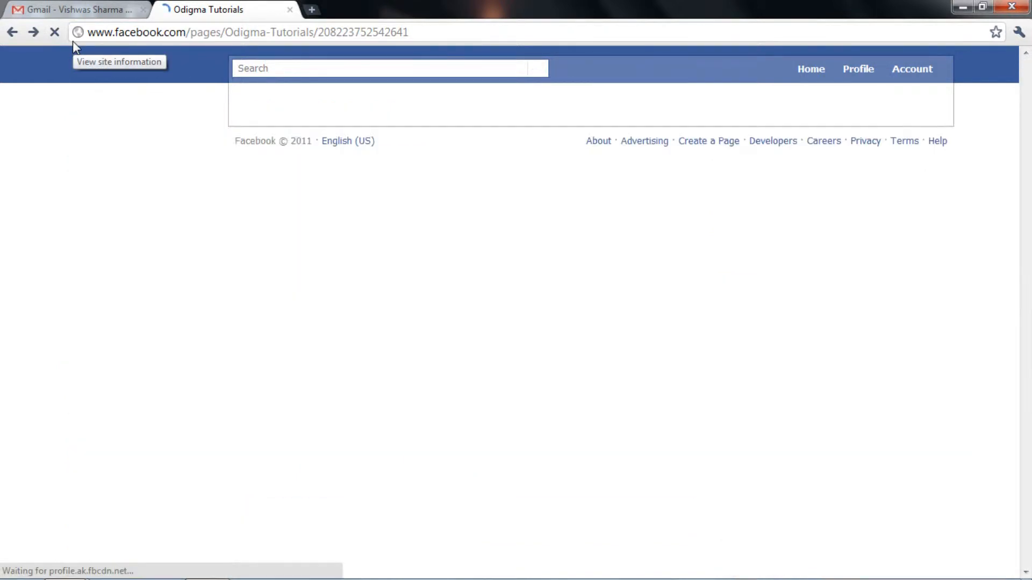